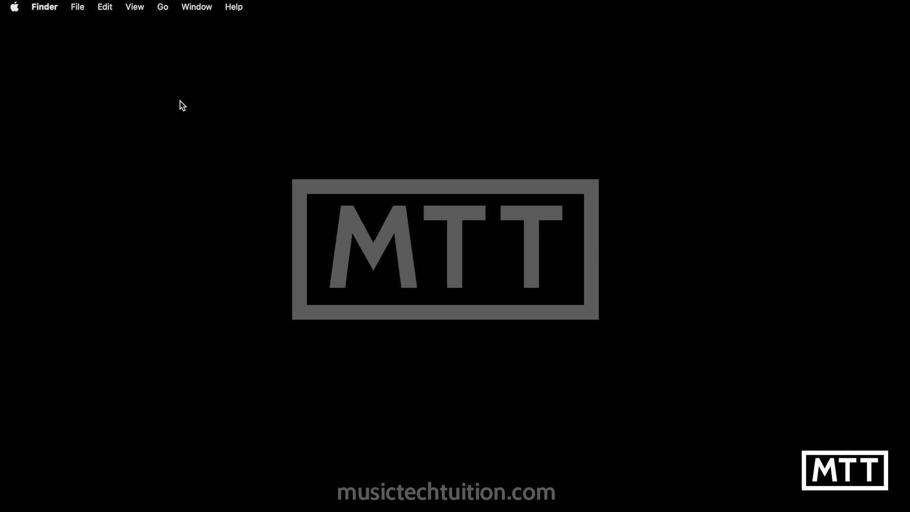
mouse_move(201, 106)
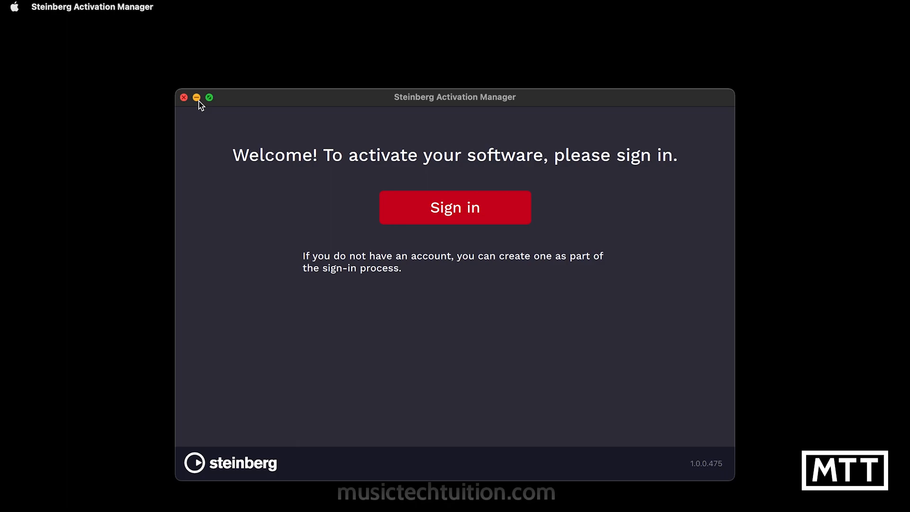
Sign in to the Steinberg account and open the authorization link in Steinberg Activation Manager.
click(454, 207)
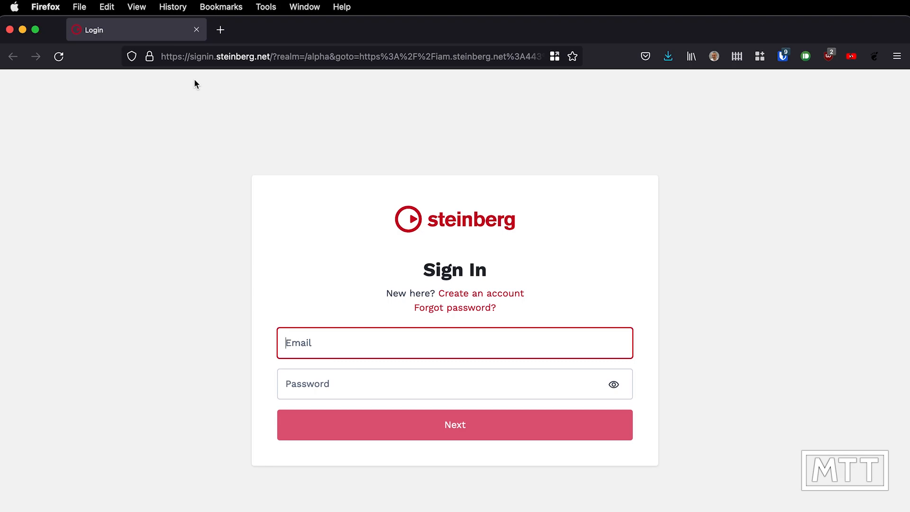
click(454, 424)
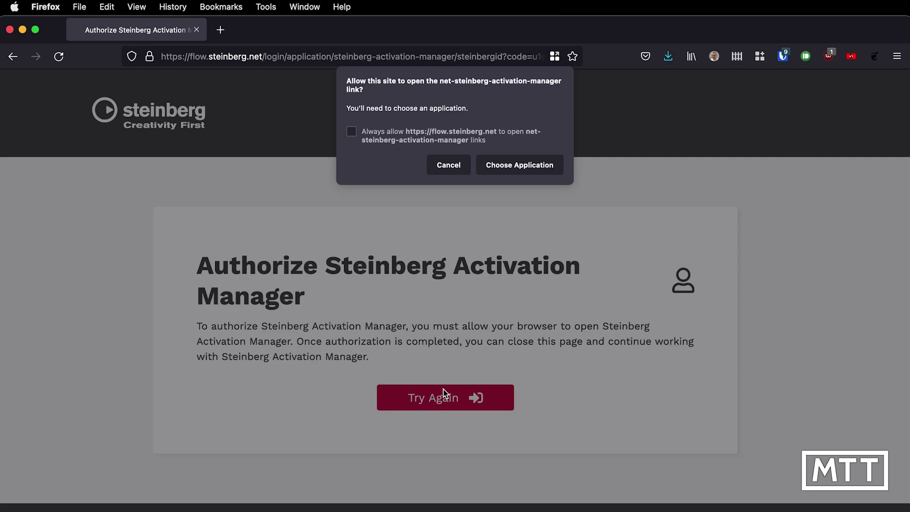
mouse_move(522, 232)
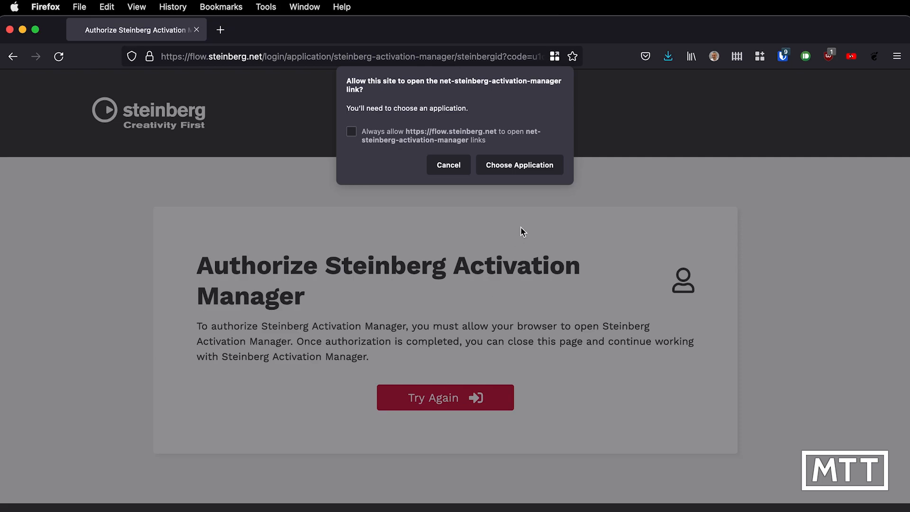
click(518, 164)
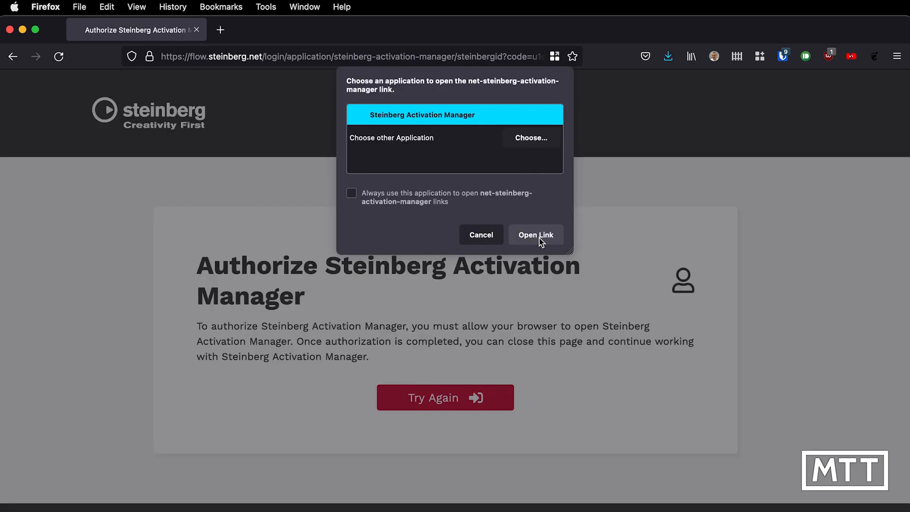
click(535, 235)
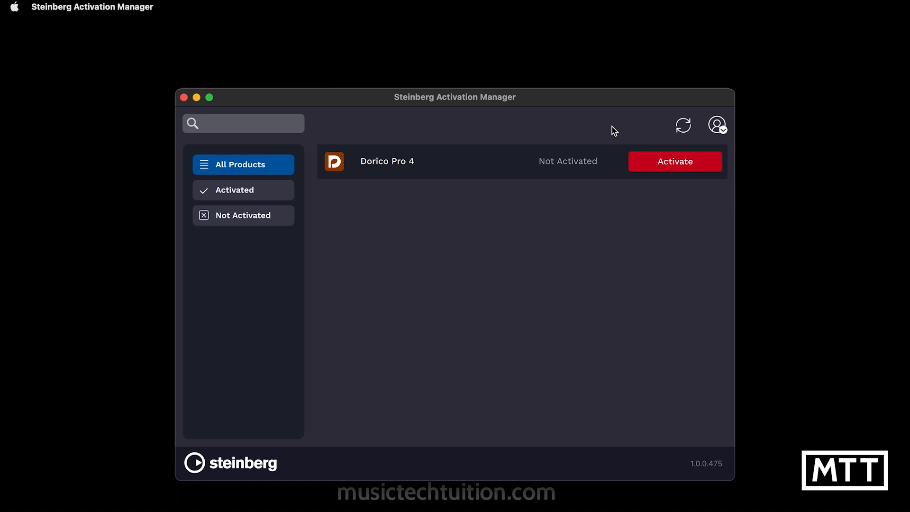
mouse_move(716, 125)
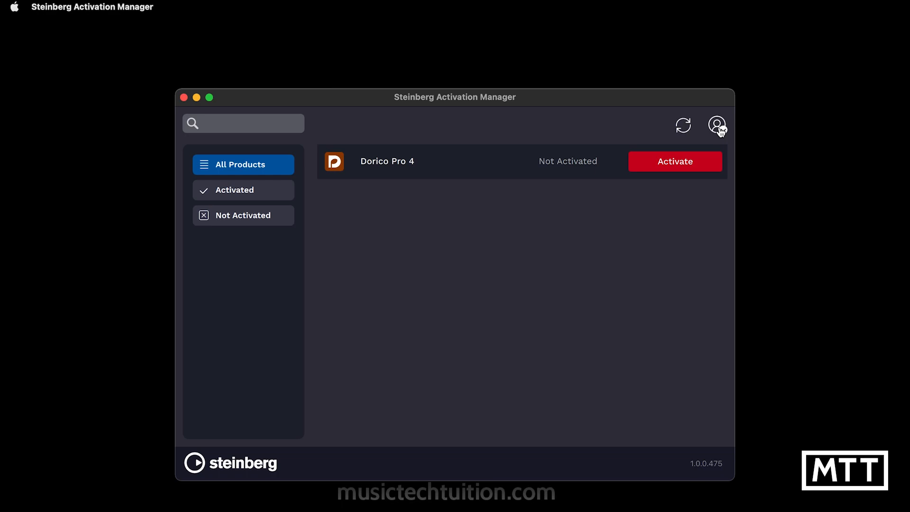
mouse_move(631, 128)
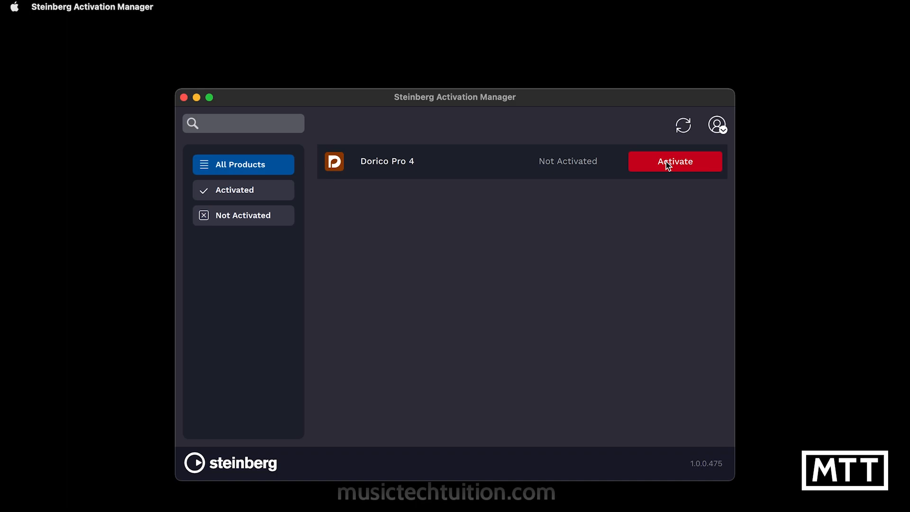
Activate Dorico Pro 4 in Steinberg Activation Manager.
click(674, 161)
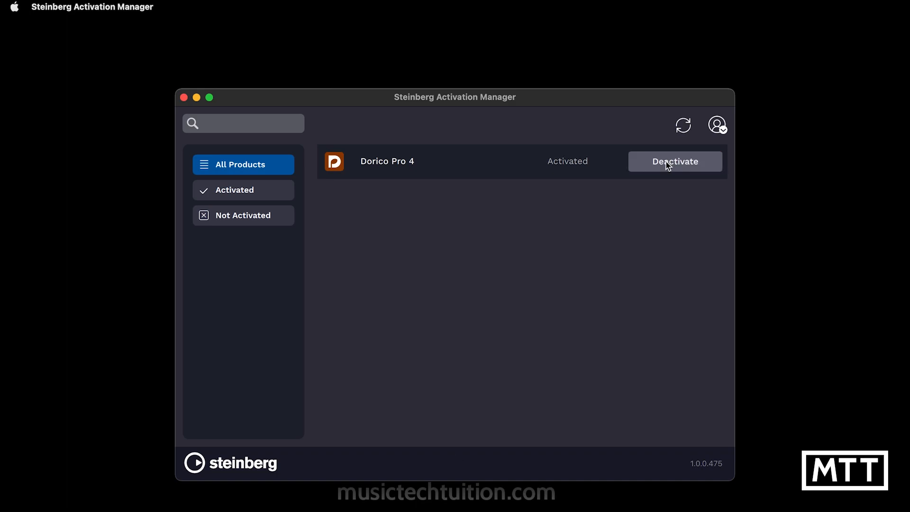
mouse_move(559, 173)
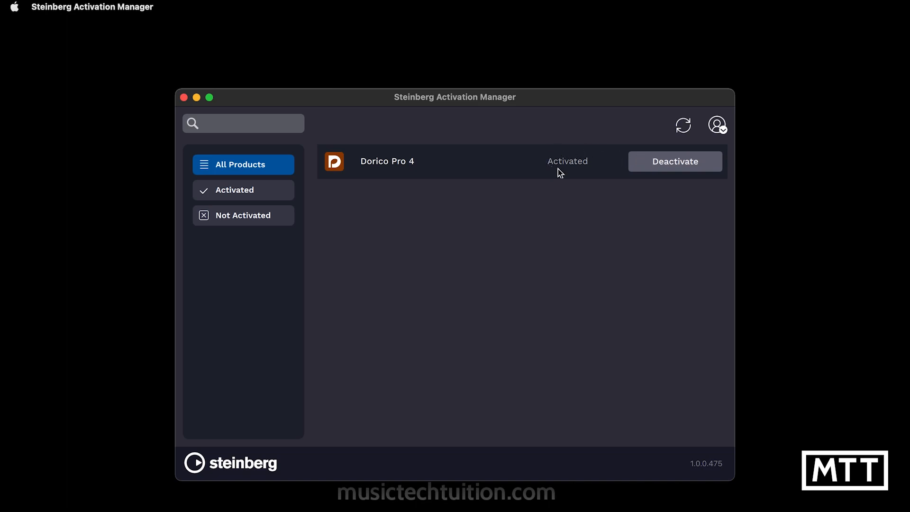
mouse_move(560, 136)
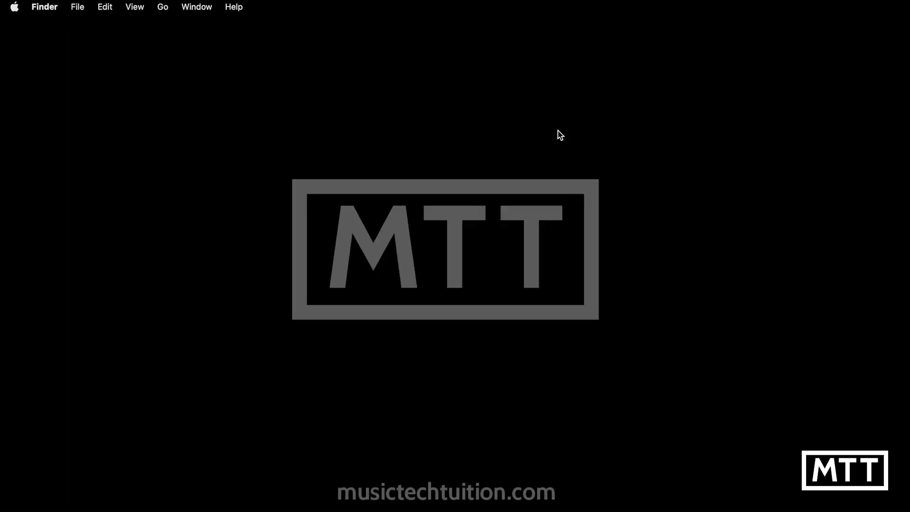
Search Spotlight for 'dor' to relaunch Steinberg Activation Manager.
text(dor)
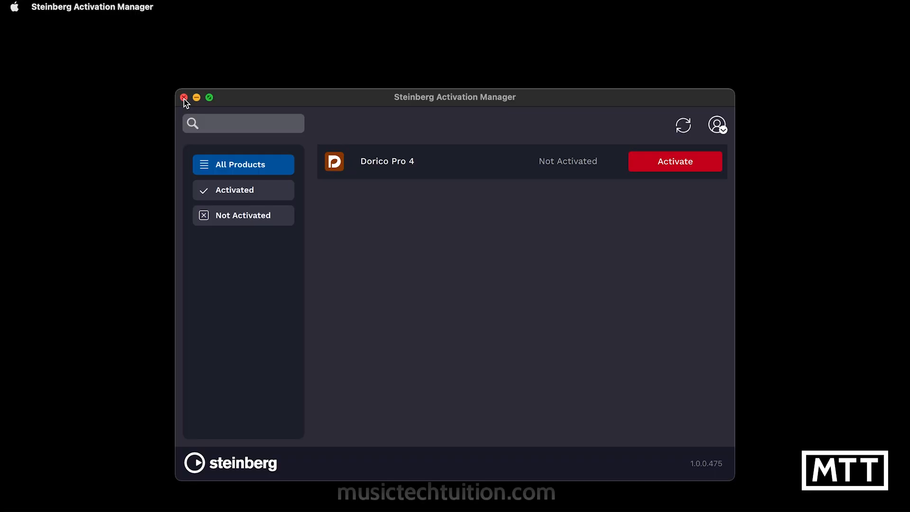
click(184, 97)
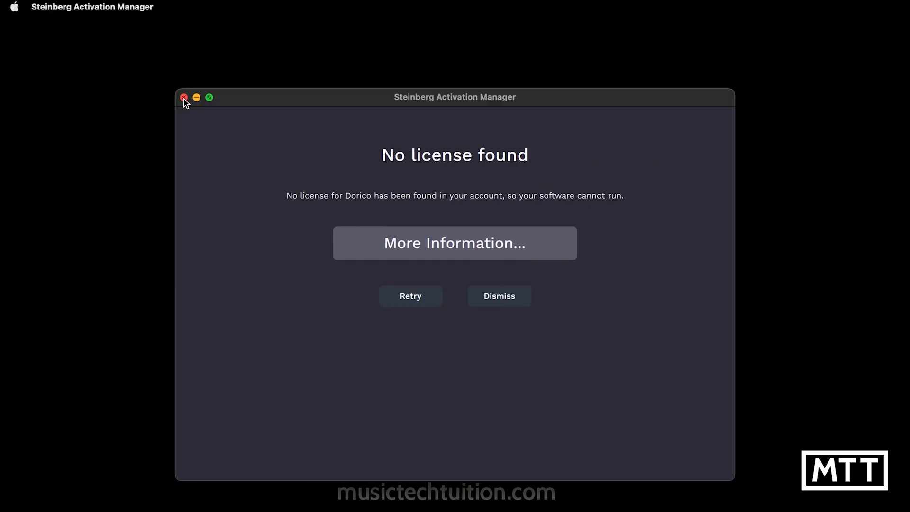
mouse_move(381, 242)
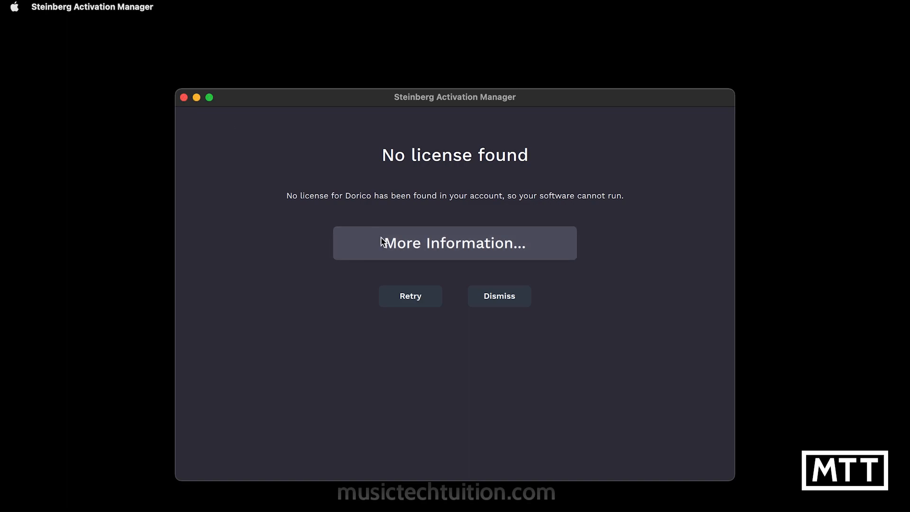
click(498, 295)
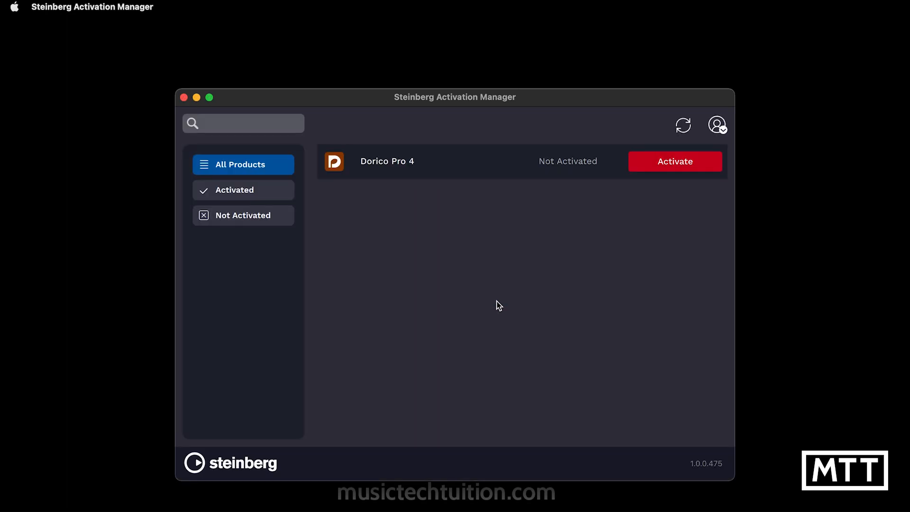
mouse_move(665, 167)
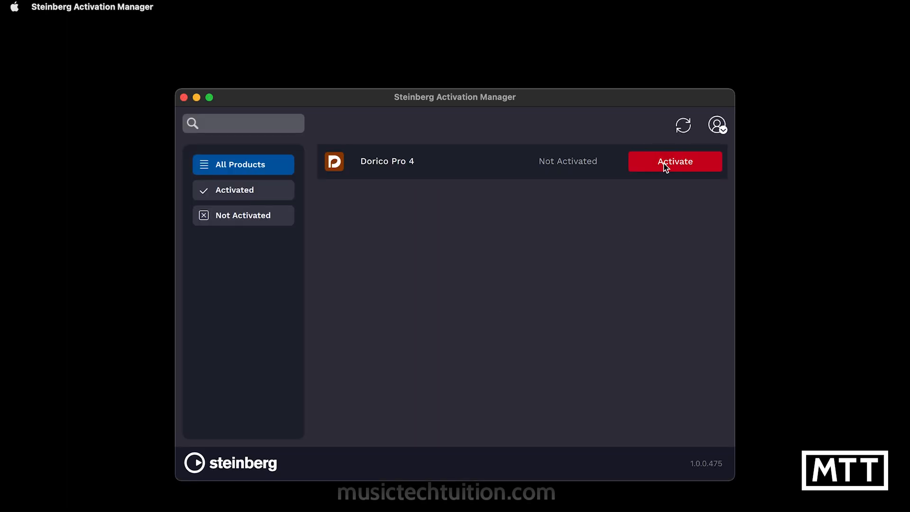
Attempt to activate Dorico Pro 4 until the No Licenses Found page appears.
click(674, 161)
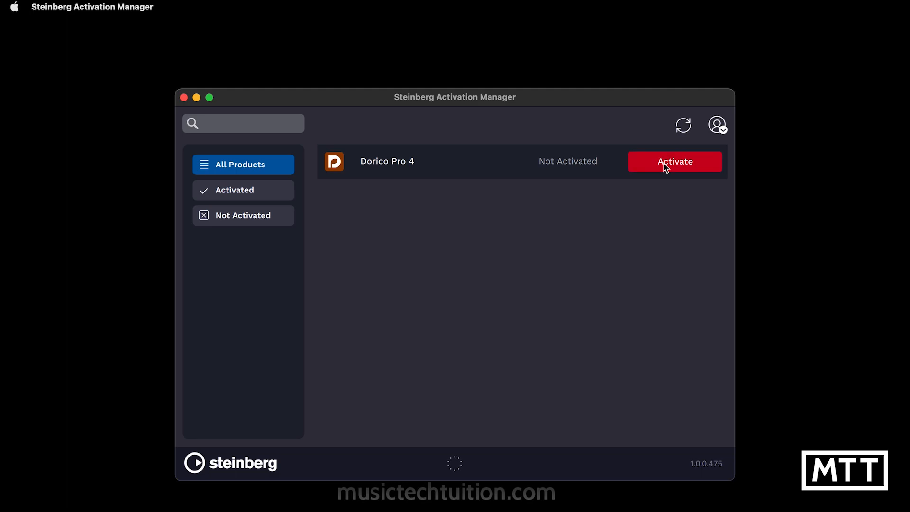
click(674, 161)
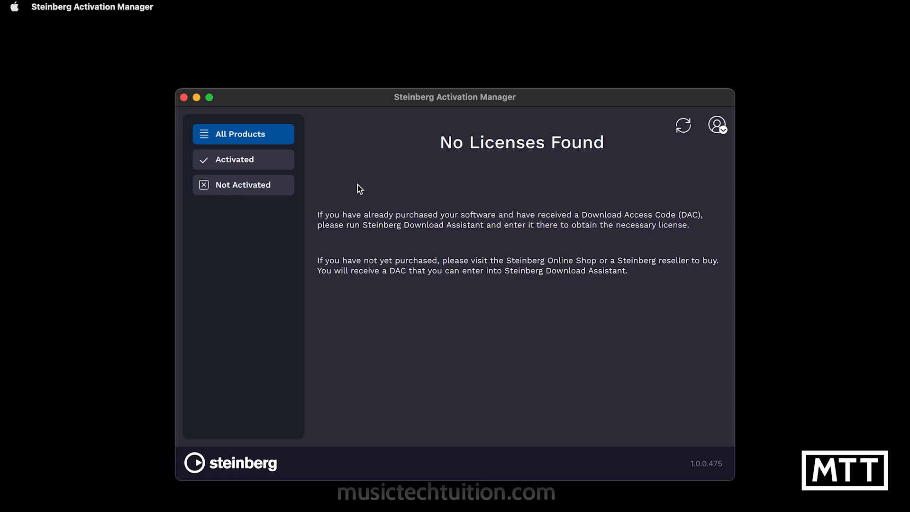
mouse_move(184, 97)
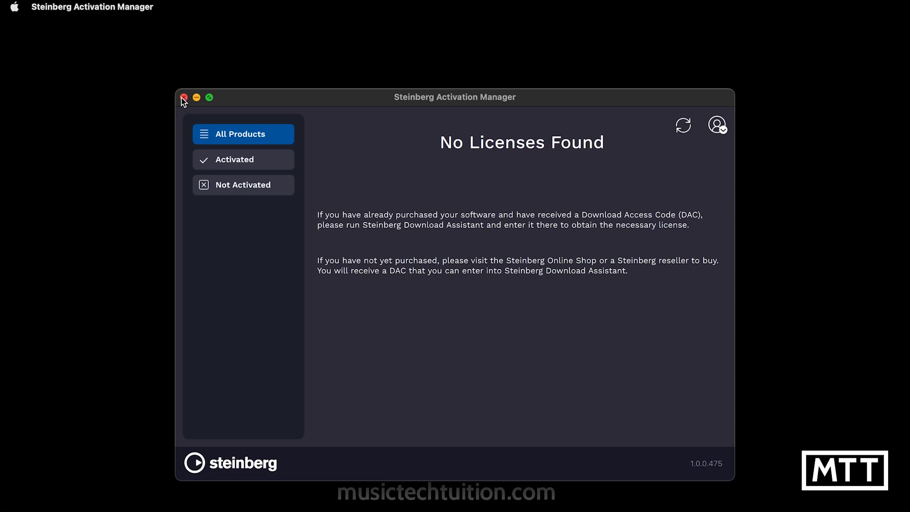